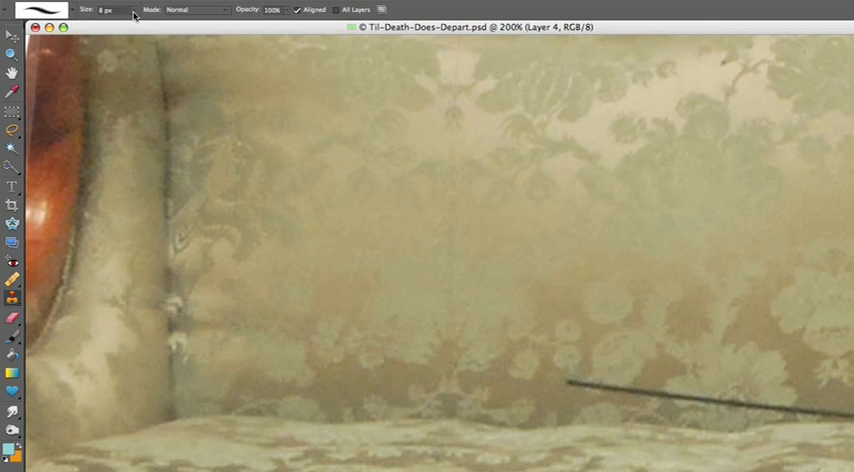
Activate the Clone Stamp tool to begin covering the black string with damask.
{"action": "left_click", "coordinate": [196, 8]}
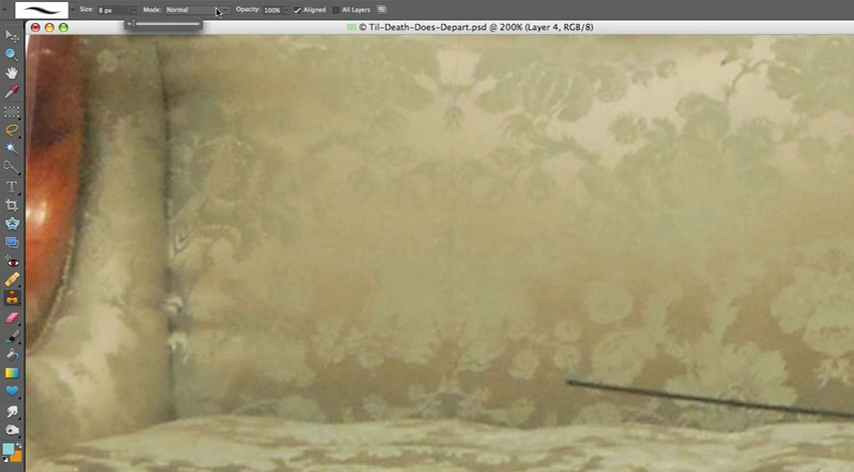
{"action": "mouse_move", "coordinate": [330, 124]}
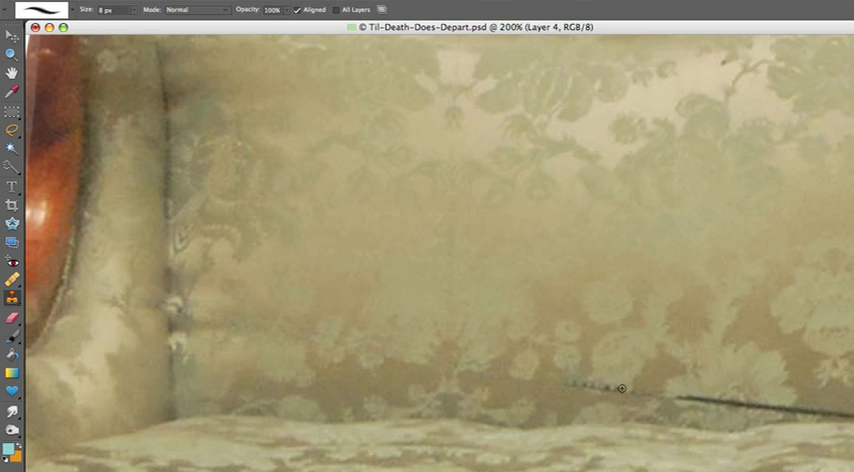
{"action": "mouse_move", "coordinate": [584, 382]}
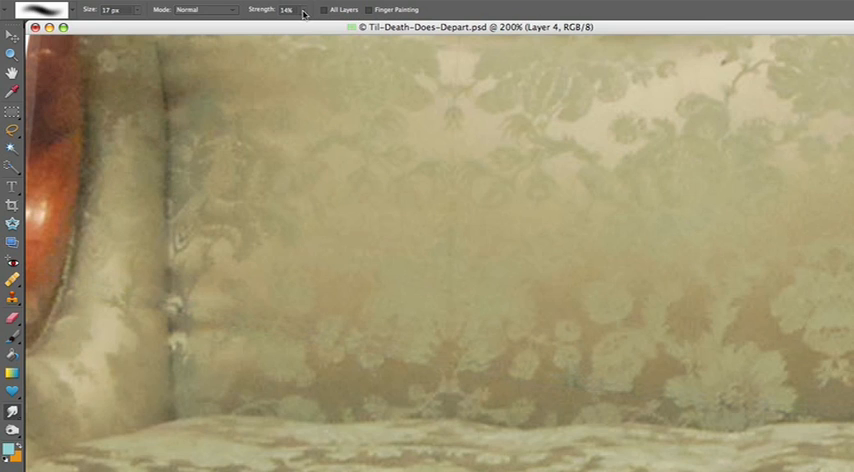
Set the Smudge tool strength to 45% for blending the cloned patch.
{"action": "left_click", "coordinate": [304, 12]}
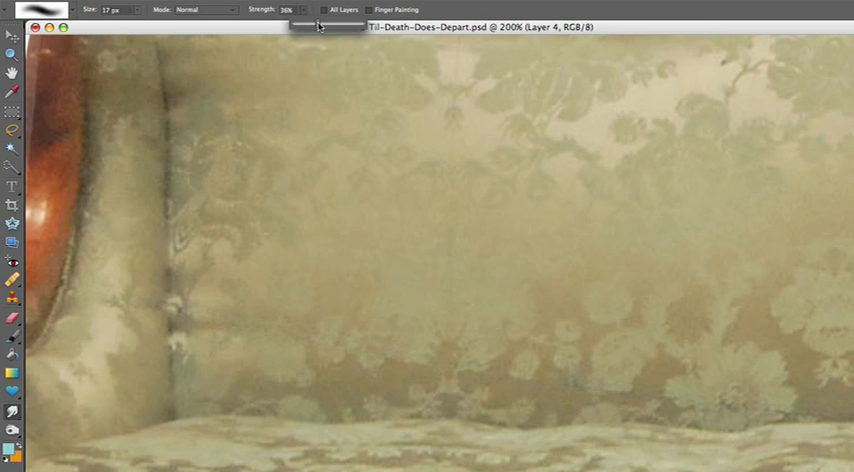
{"action": "type", "text": "45%"}
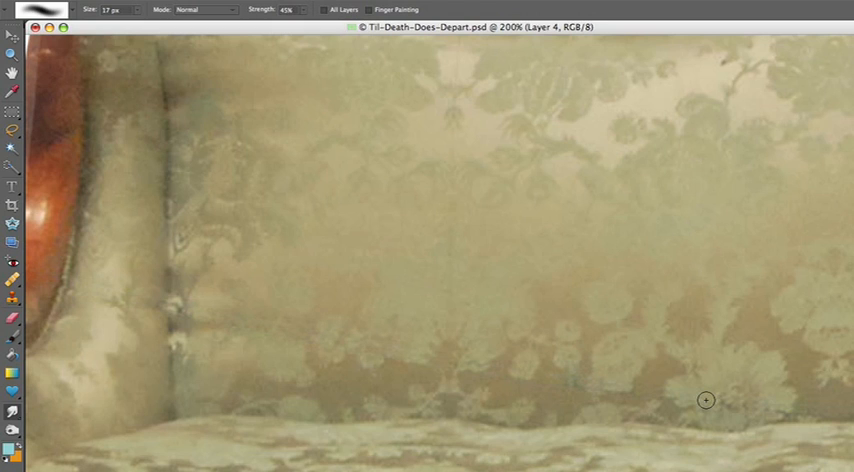
{"action": "mouse_move", "coordinate": [688, 396]}
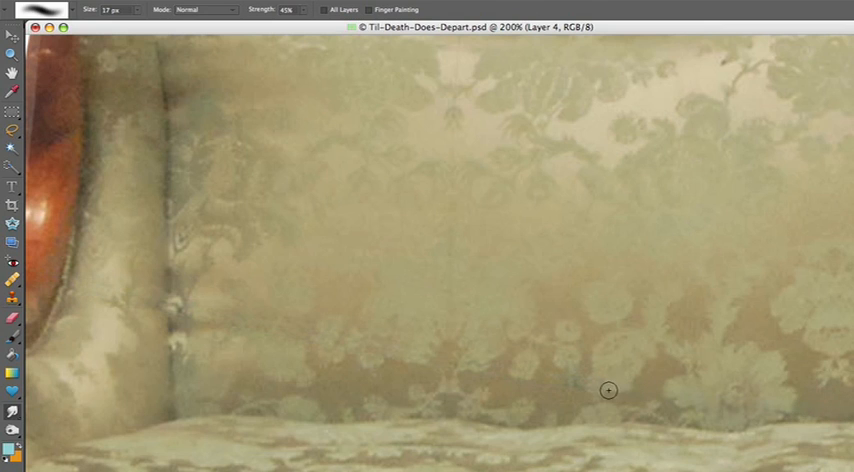
{"action": "mouse_move", "coordinate": [522, 378]}
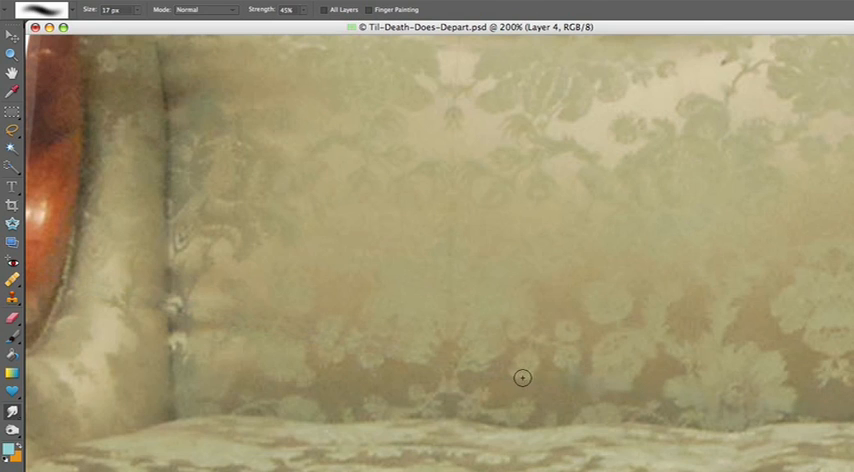
{"action": "mouse_move", "coordinate": [496, 216]}
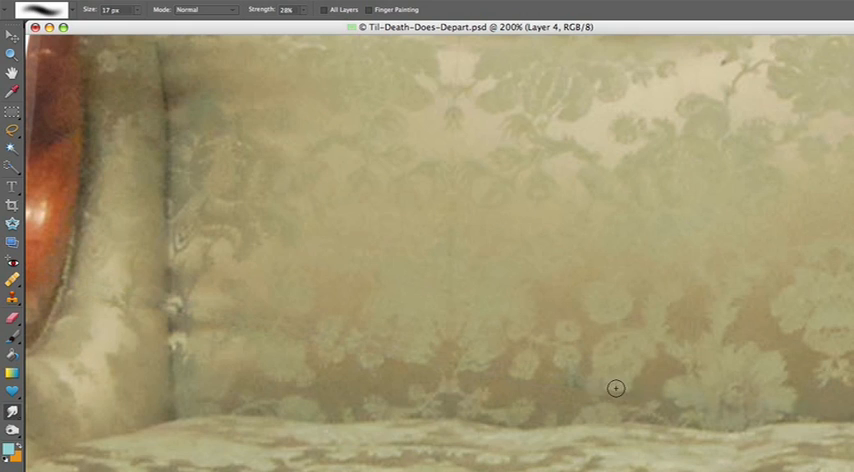
{"action": "mouse_move", "coordinate": [454, 364]}
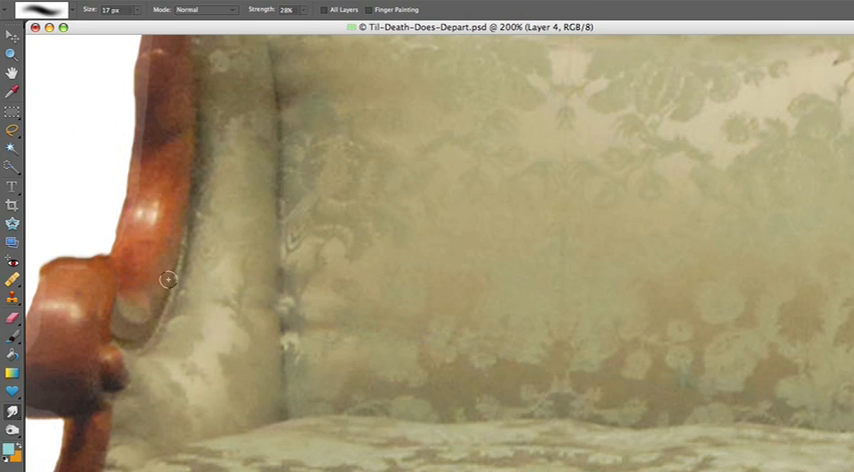
{"action": "mouse_move", "coordinate": [176, 280]}
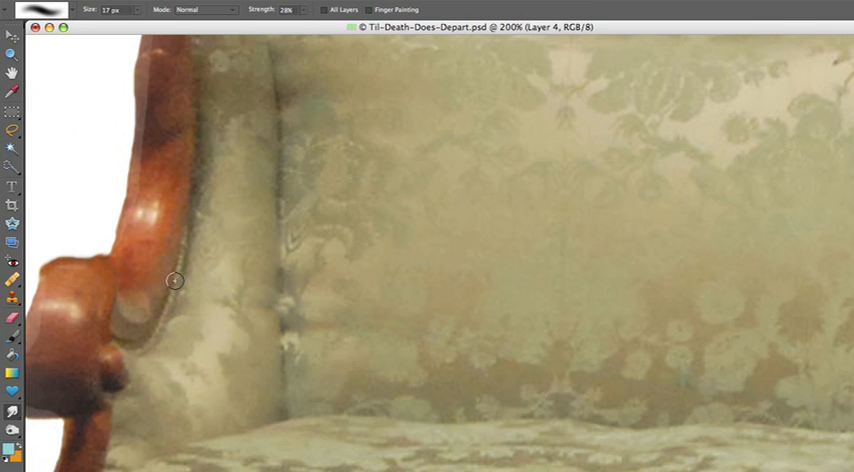